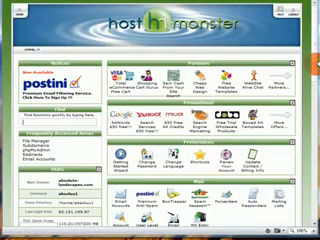
Step: Scroll through the page to bring the account stats into view
{"action": "scroll", "scroll_direction": "down", "scroll_amount": 3}
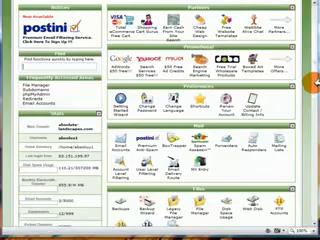
{"action": "scroll", "scroll_direction": "down", "scroll_amount": 3}
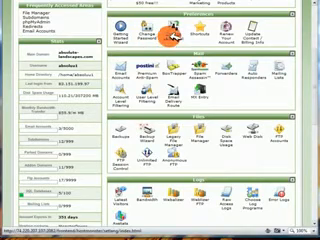
{"action": "scroll", "scroll_direction": "down", "scroll_amount": 3}
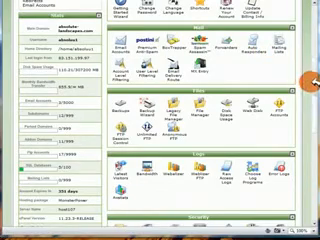
{"action": "scroll", "scroll_direction": "down", "scroll_amount": 3}
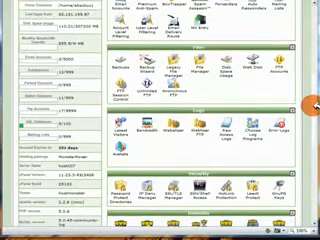
{"action": "scroll", "scroll_direction": "down", "scroll_amount": 3}
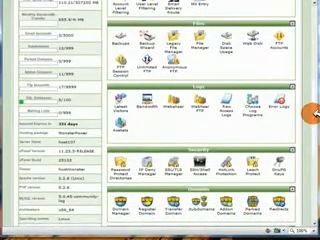
{"action": "scroll", "scroll_direction": "down", "scroll_amount": 3}
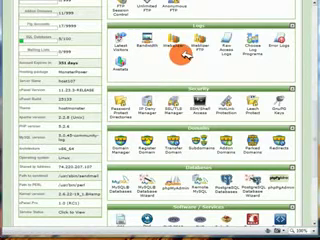
{"action": "scroll", "scroll_direction": "down", "scroll_amount": 3}
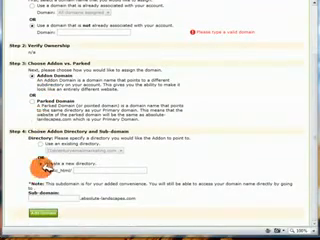
{"action": "scroll", "scroll_direction": "up", "scroll_amount": 3}
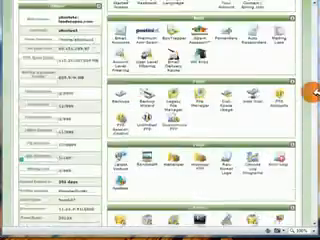
{"action": "scroll", "scroll_direction": "down", "scroll_amount": 3}
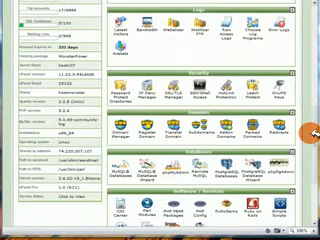
{"action": "scroll", "scroll_direction": "down", "scroll_amount": 3}
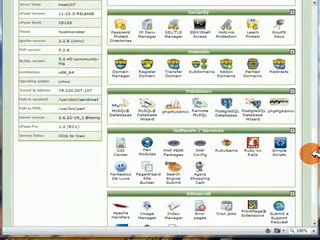
{"action": "scroll", "scroll_direction": "down", "scroll_amount": 3}
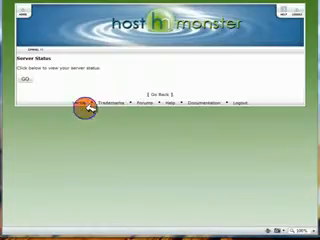
Step: Use the top-left back control to leave Server Status for the cPanel home page
{"action": "left_click", "coordinate": [18, 77]}
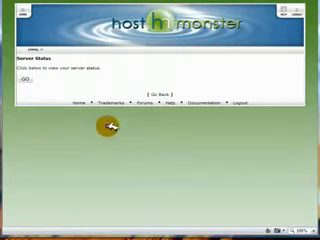
{"action": "left_click", "coordinate": [20, 79]}
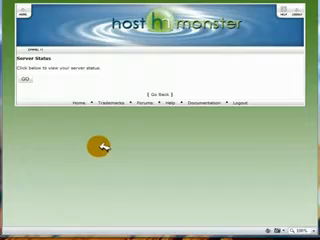
{"action": "left_click", "coordinate": [22, 78]}
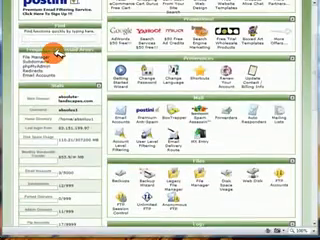
{"action": "scroll", "scroll_direction": "down", "scroll_amount": 3}
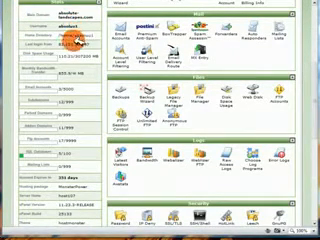
{"action": "scroll", "scroll_direction": "down", "scroll_amount": 3}
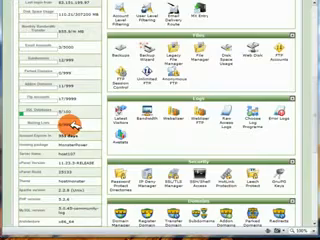
{"action": "scroll", "scroll_direction": "down", "scroll_amount": 3}
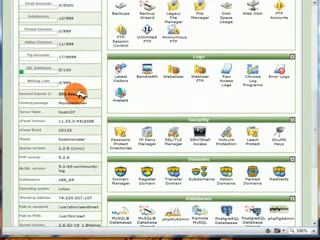
{"action": "scroll", "scroll_direction": "down", "scroll_amount": 3}
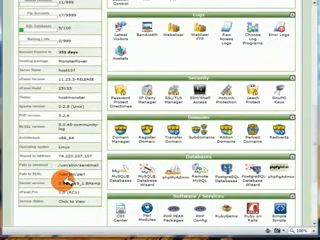
{"action": "scroll", "scroll_direction": "down", "scroll_amount": 3}
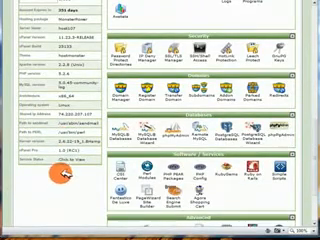
{"action": "scroll", "scroll_direction": "down", "scroll_amount": 3}
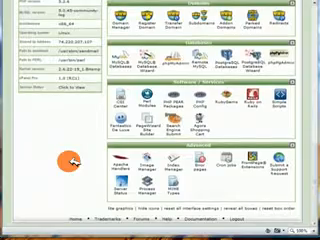